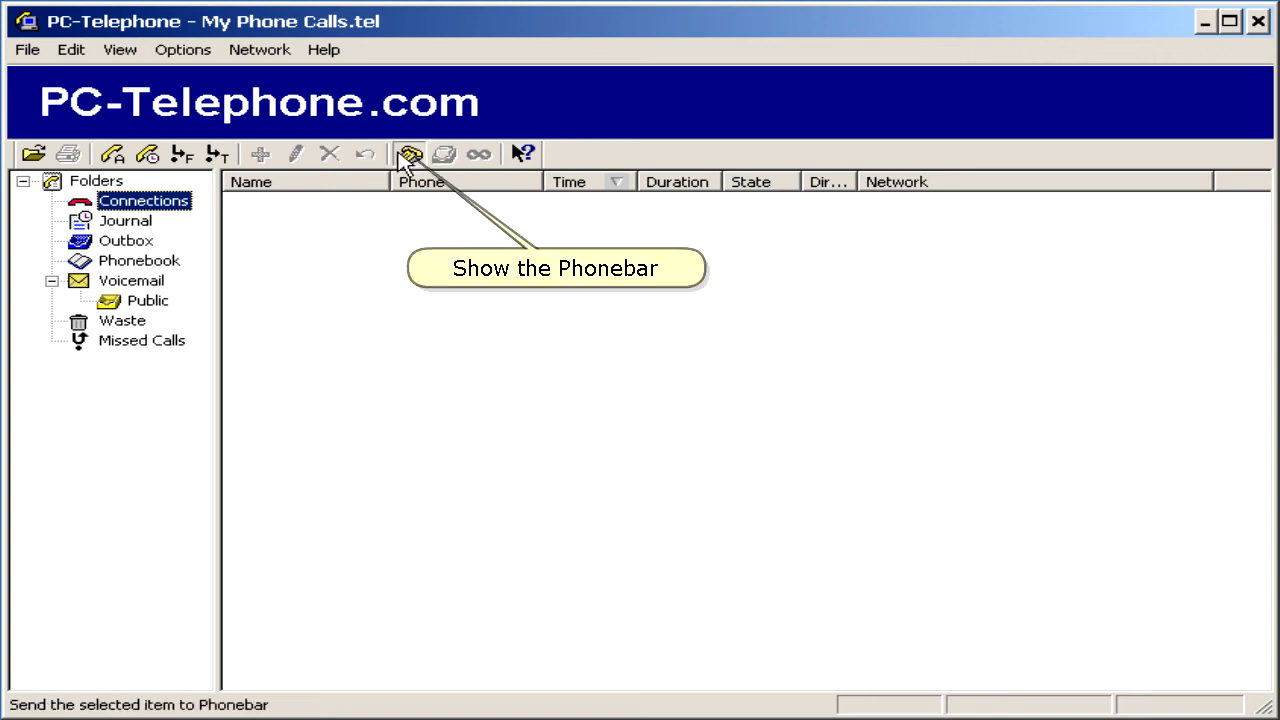
click(408, 154)
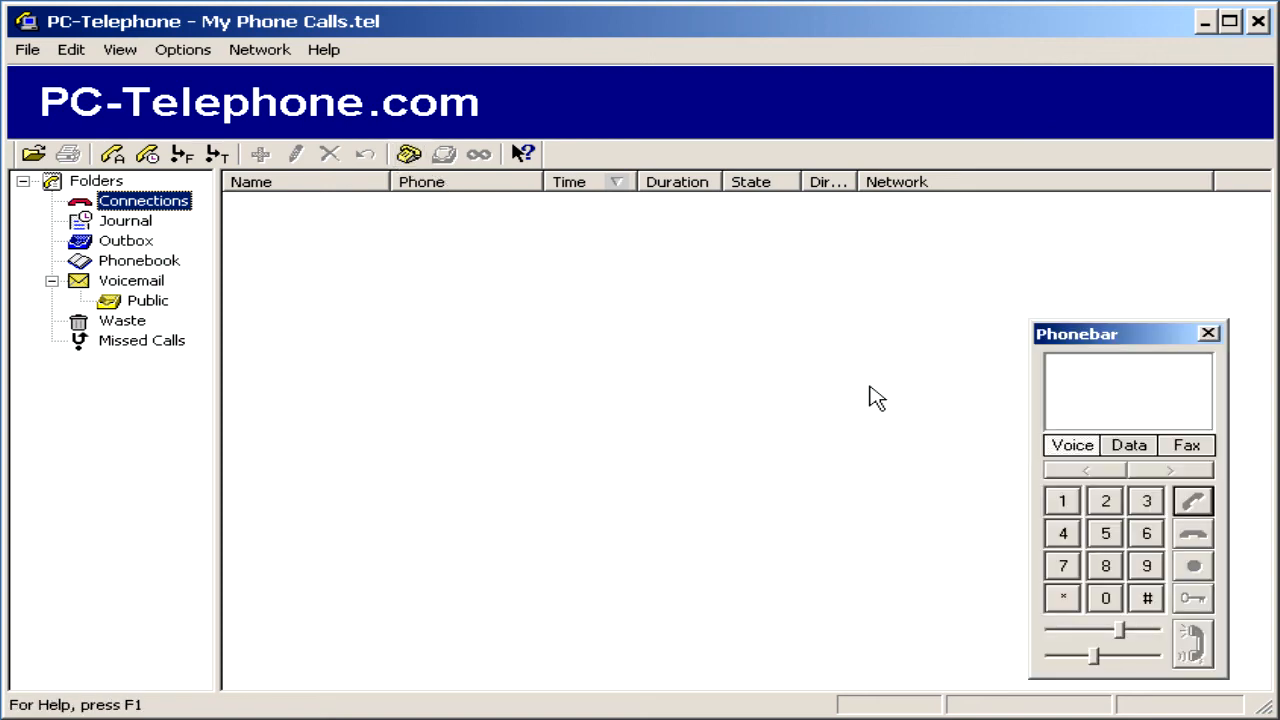
click(1146, 500)
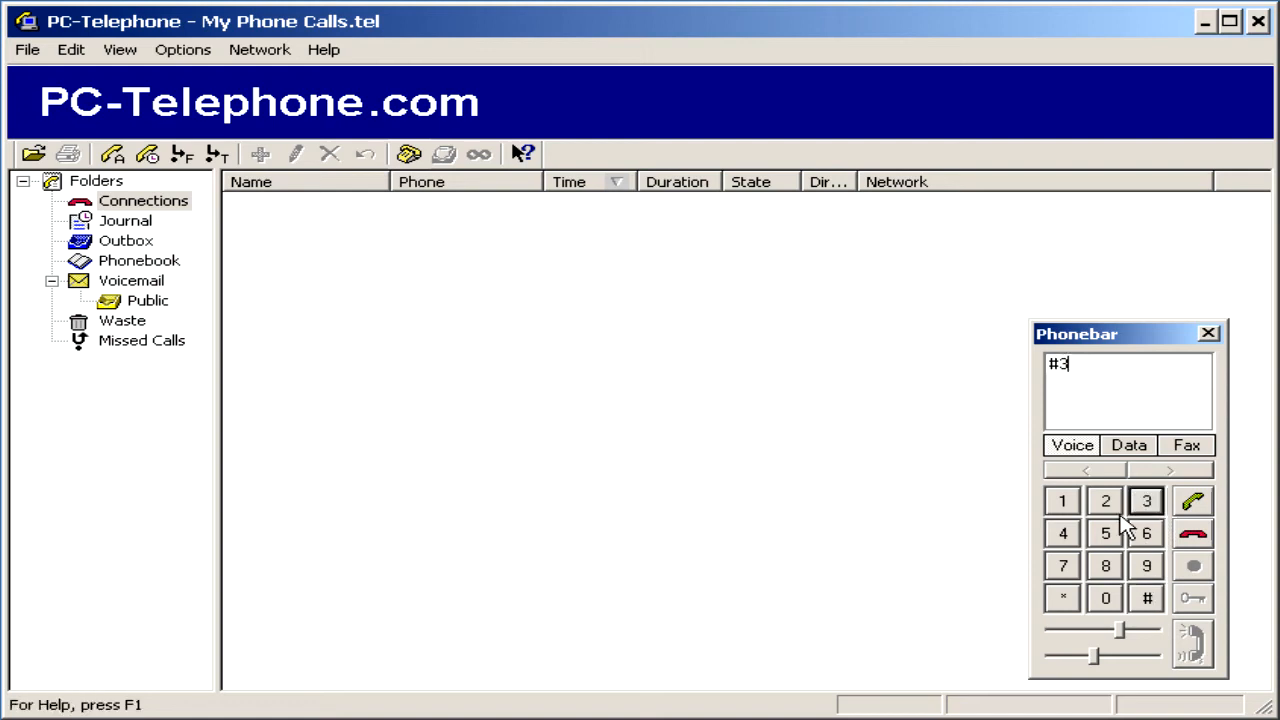
click(1104, 500)
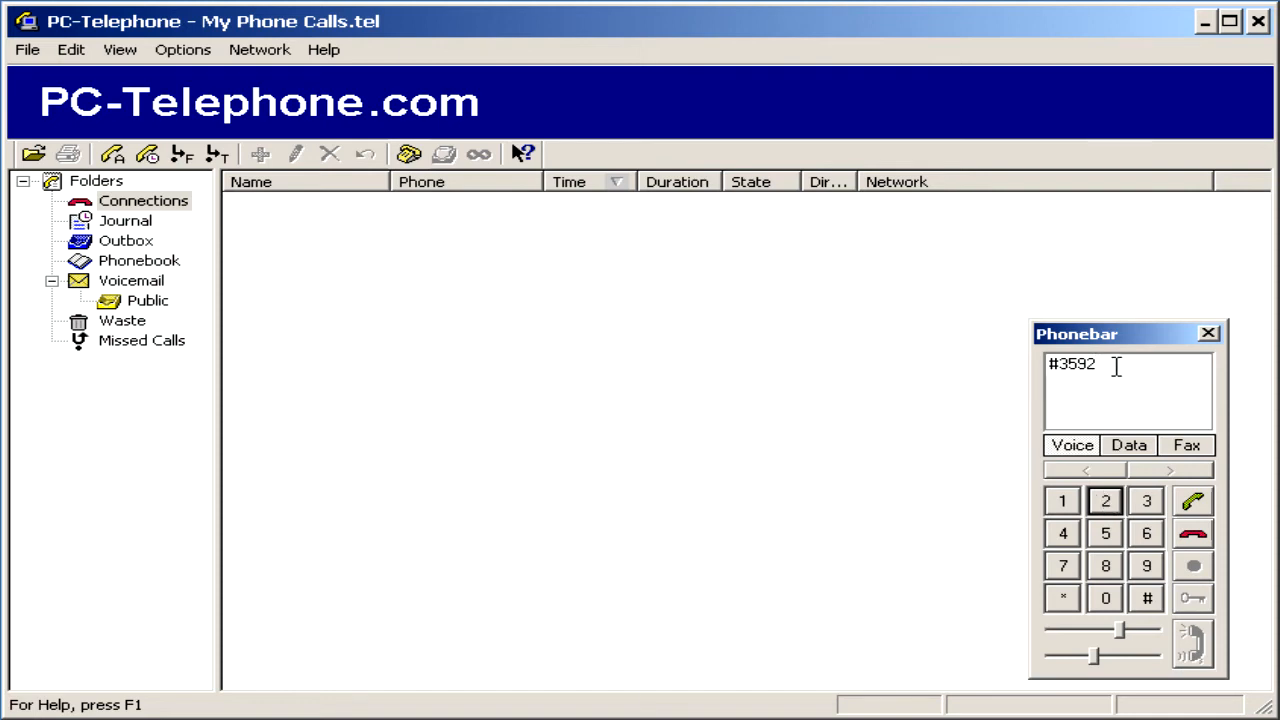
text(4911013)
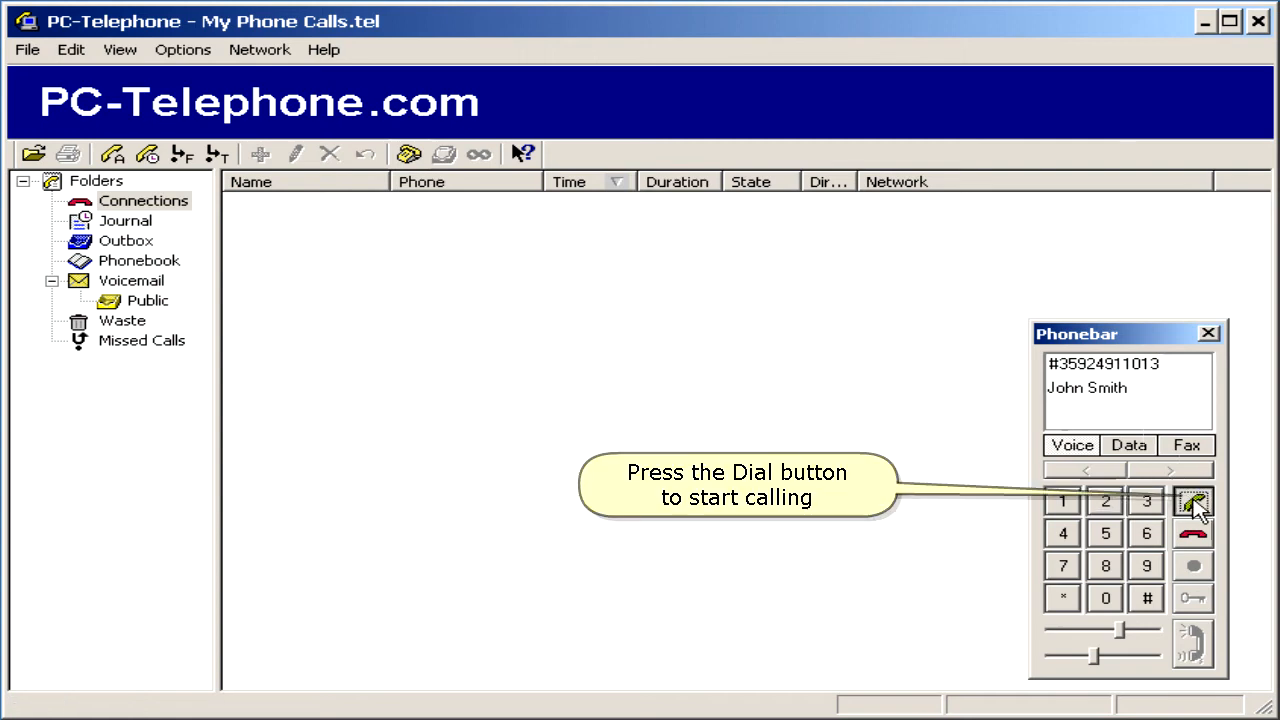
Step: Dial the entered number and, once connected in Talk state, start recording the conversation
click(1192, 500)
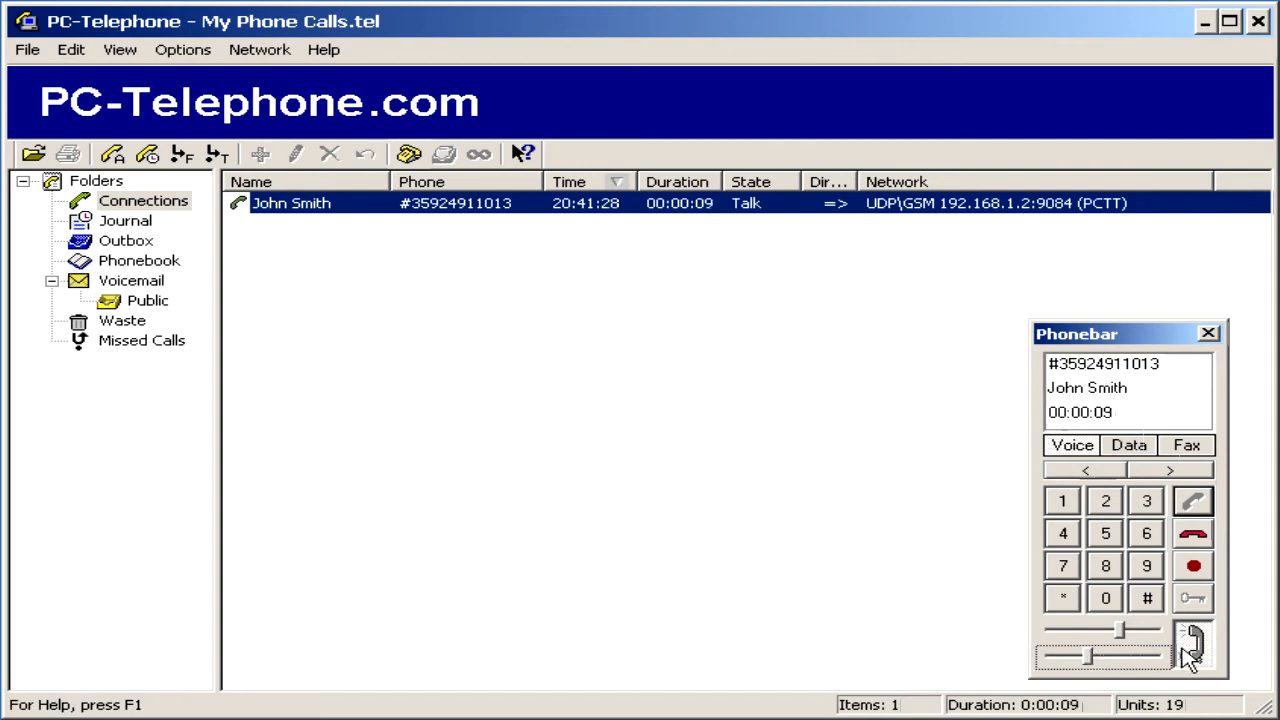
mouse_move(1192, 644)
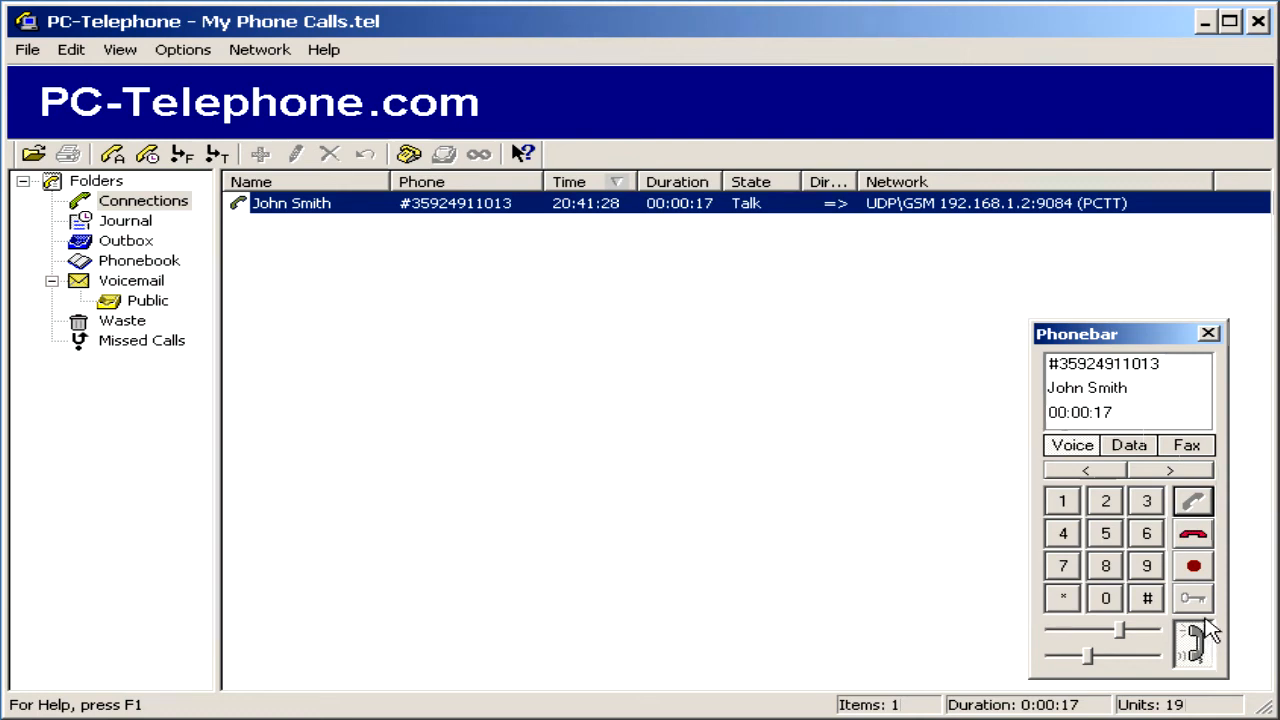
mouse_move(1192, 564)
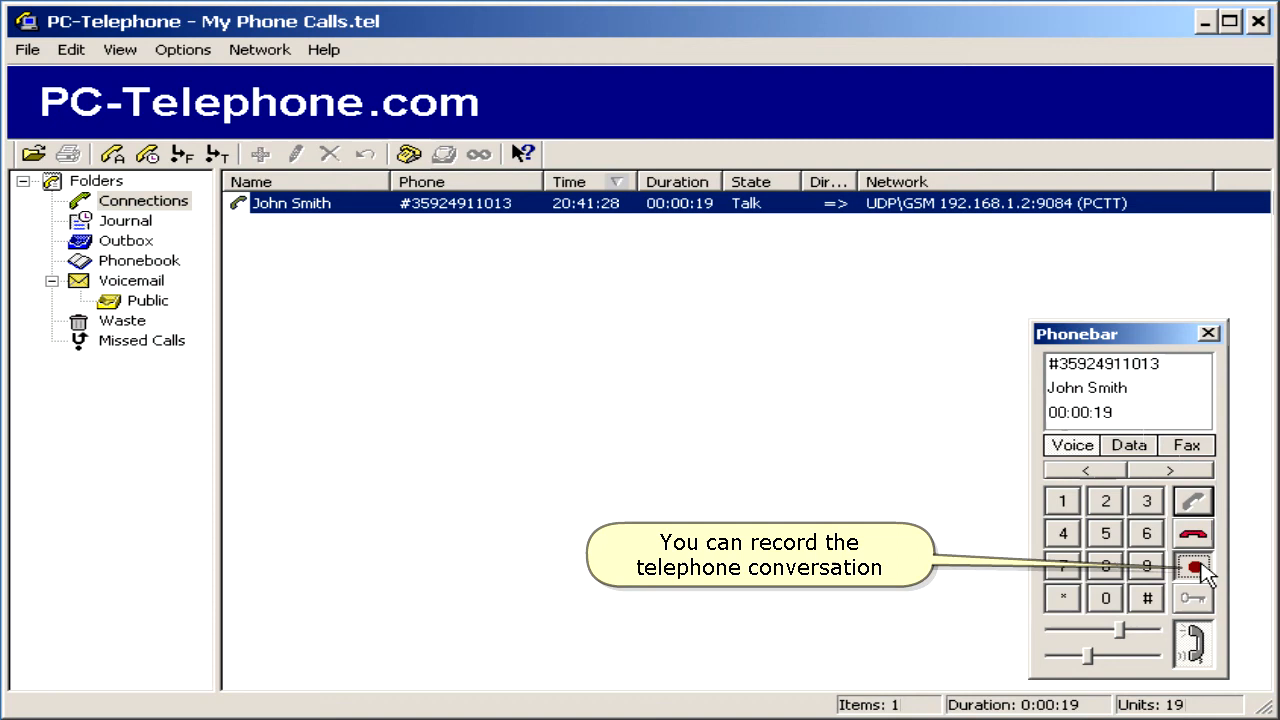
click(1192, 566)
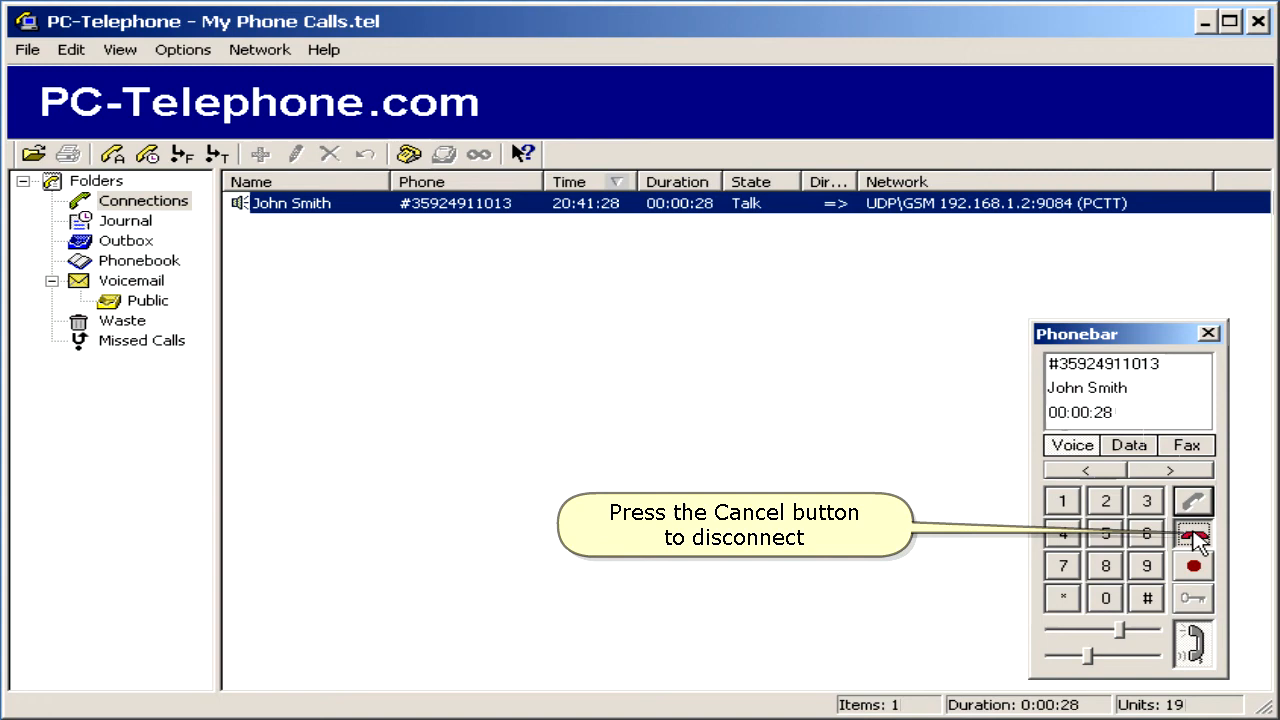
Step: Hang up the call and show the Journal call history with the 29-second John Smith call
click(1192, 532)
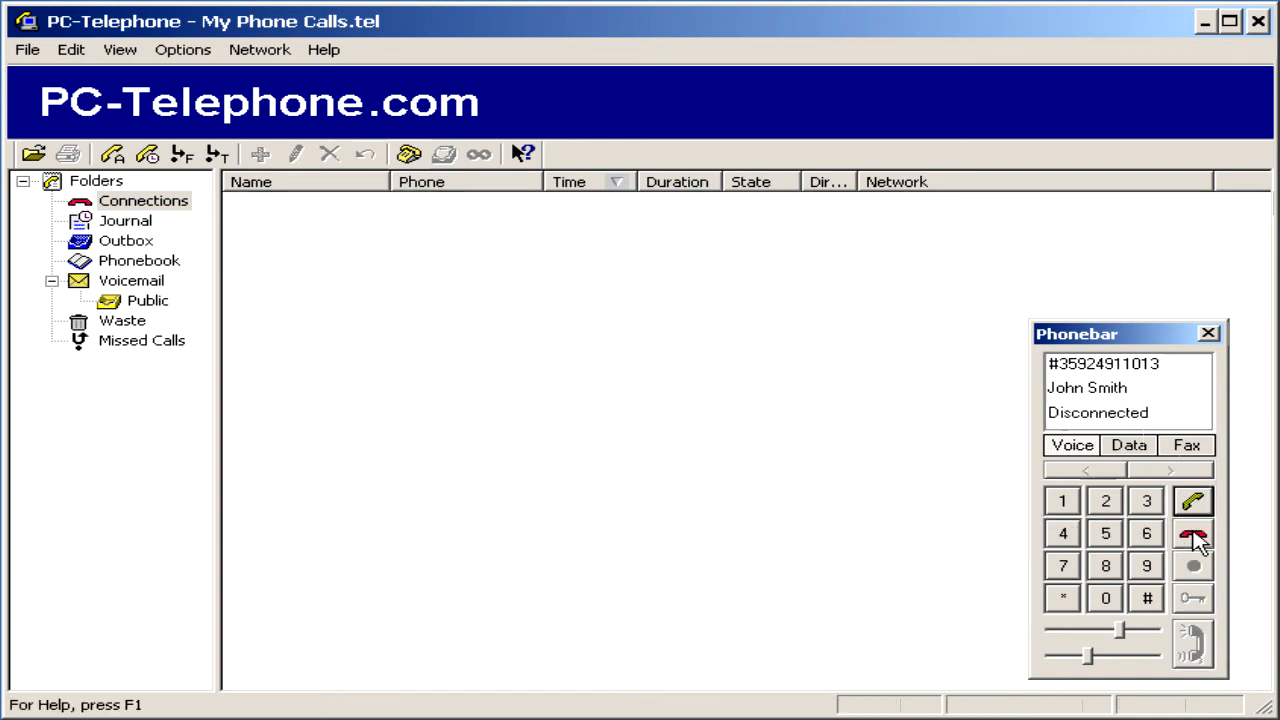
mouse_move(1136, 530)
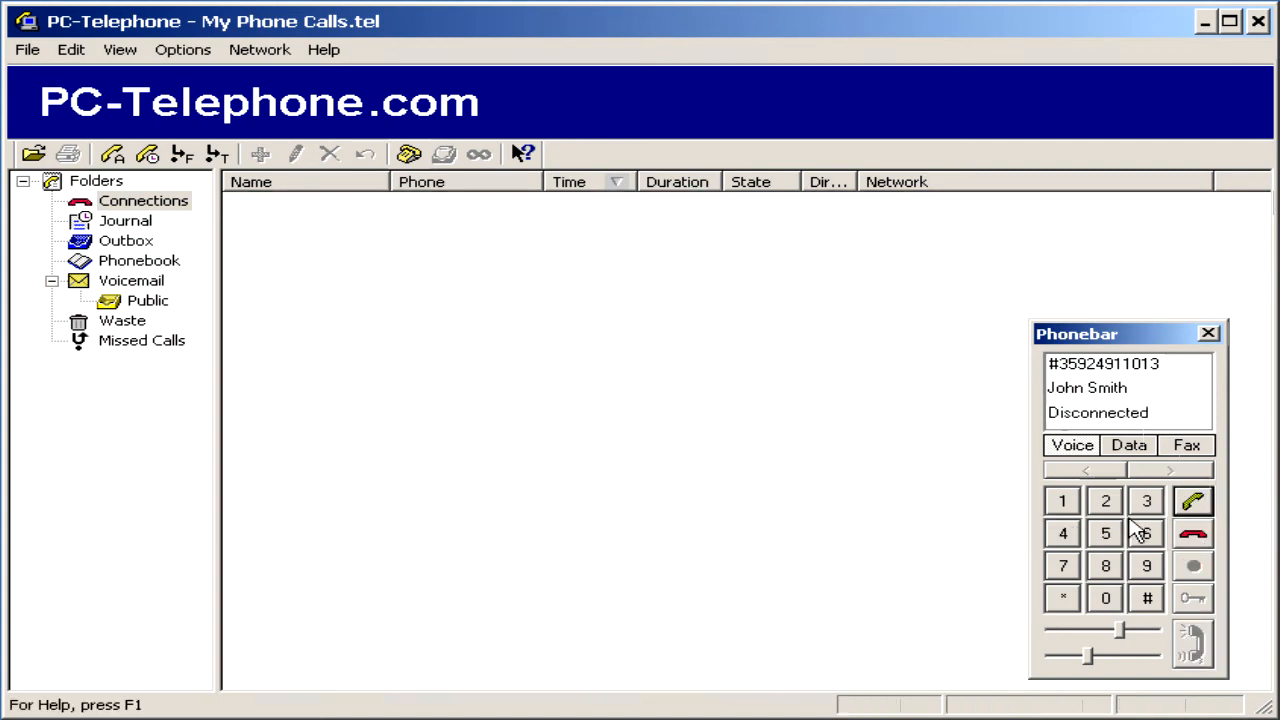
click(124, 220)
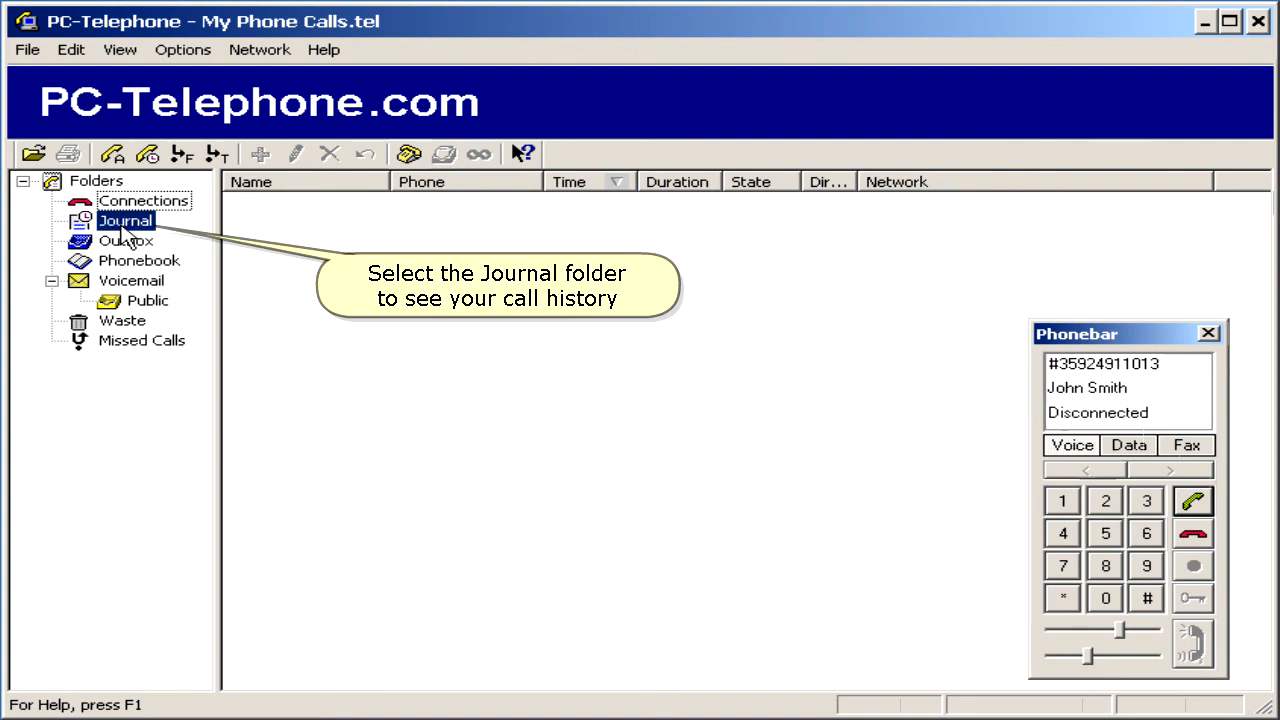
click(124, 220)
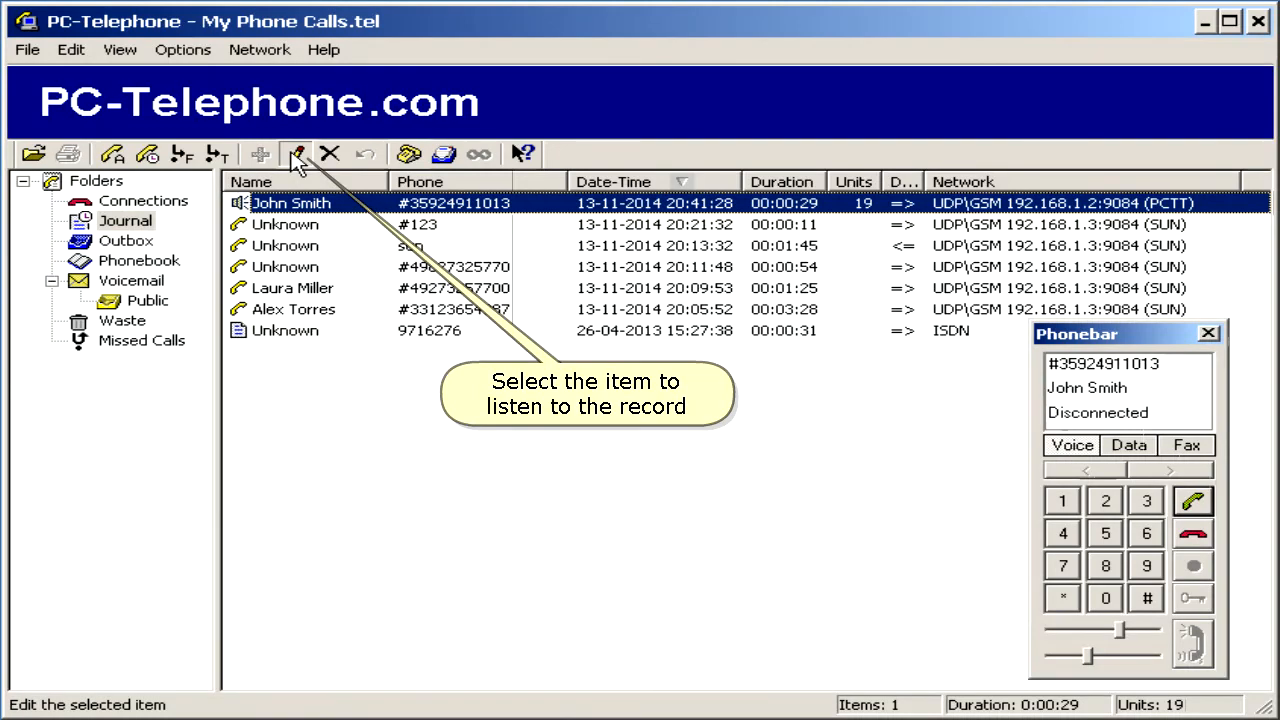
Step: Play back the John Smith call's WAV recording from its Journal details, then close the details and Phonebar
click(296, 152)
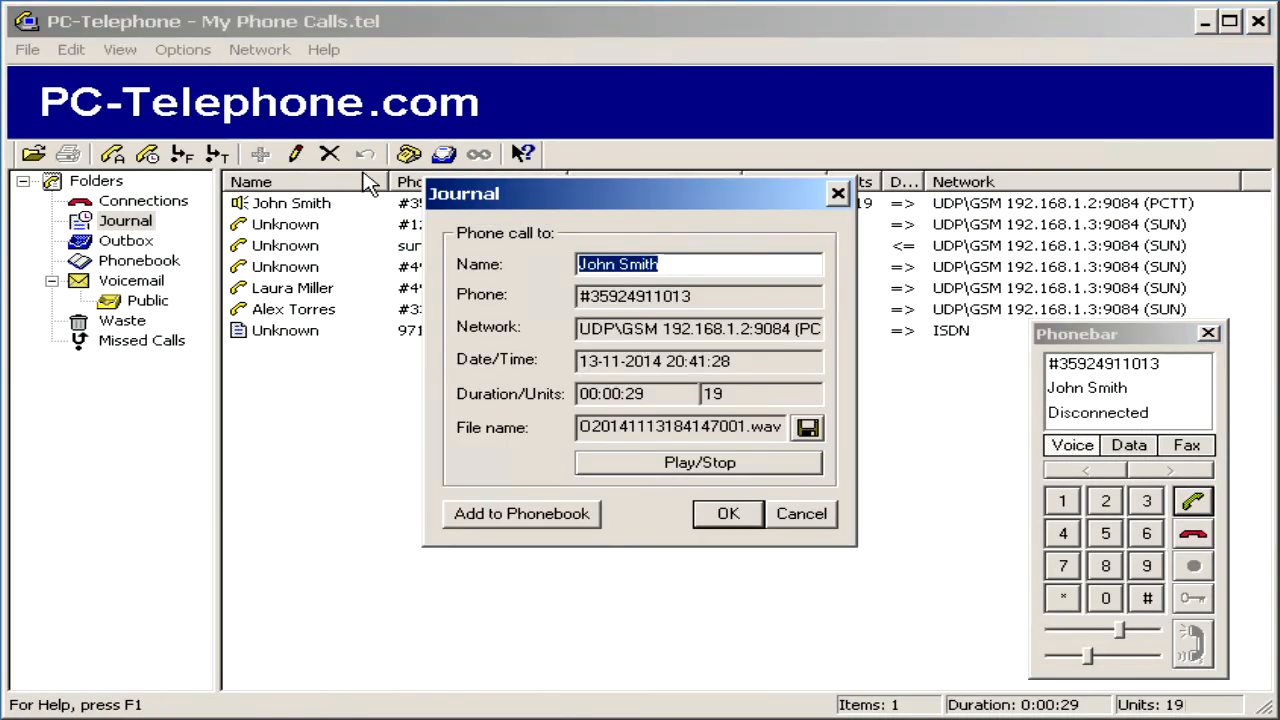
click(700, 462)
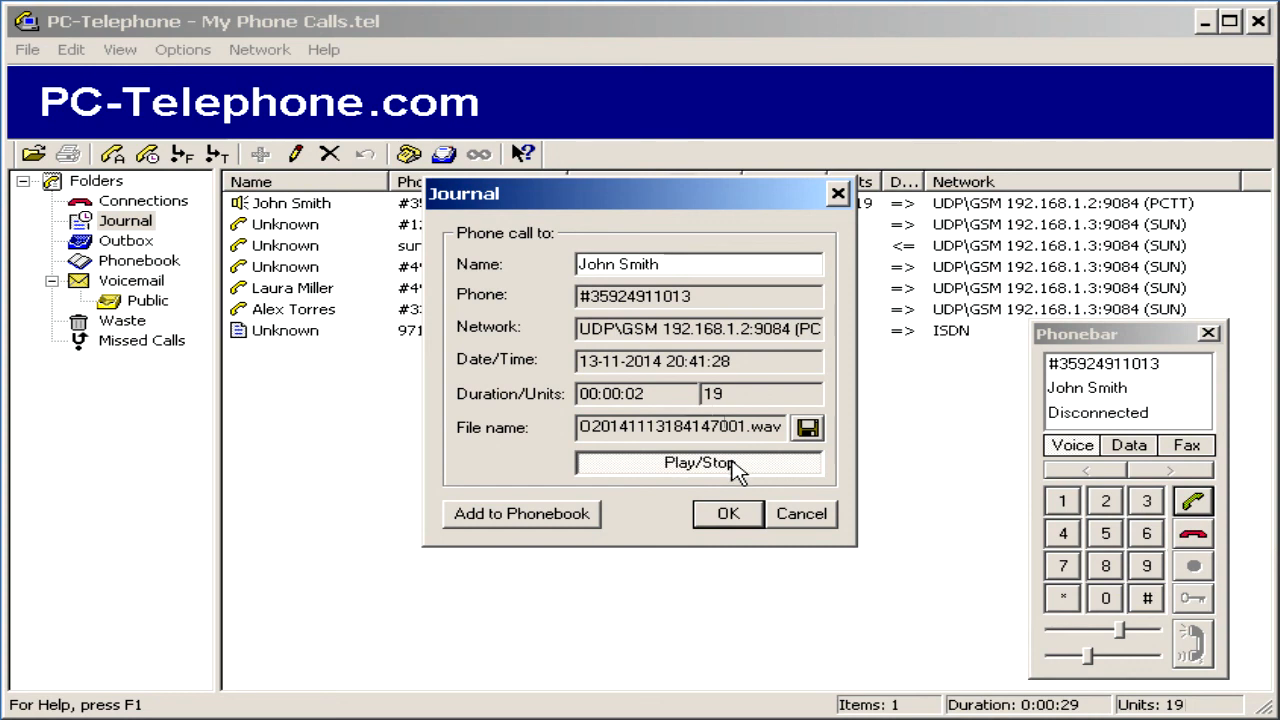
click(728, 512)
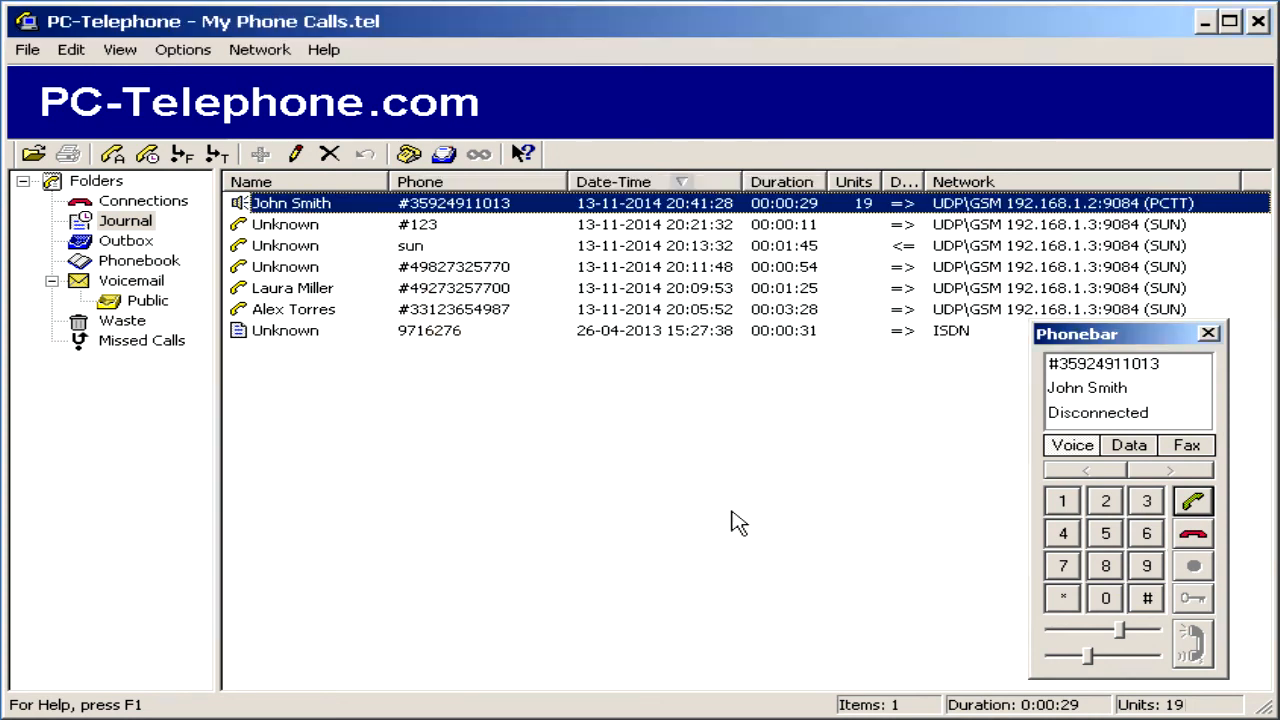
mouse_move(1156, 544)
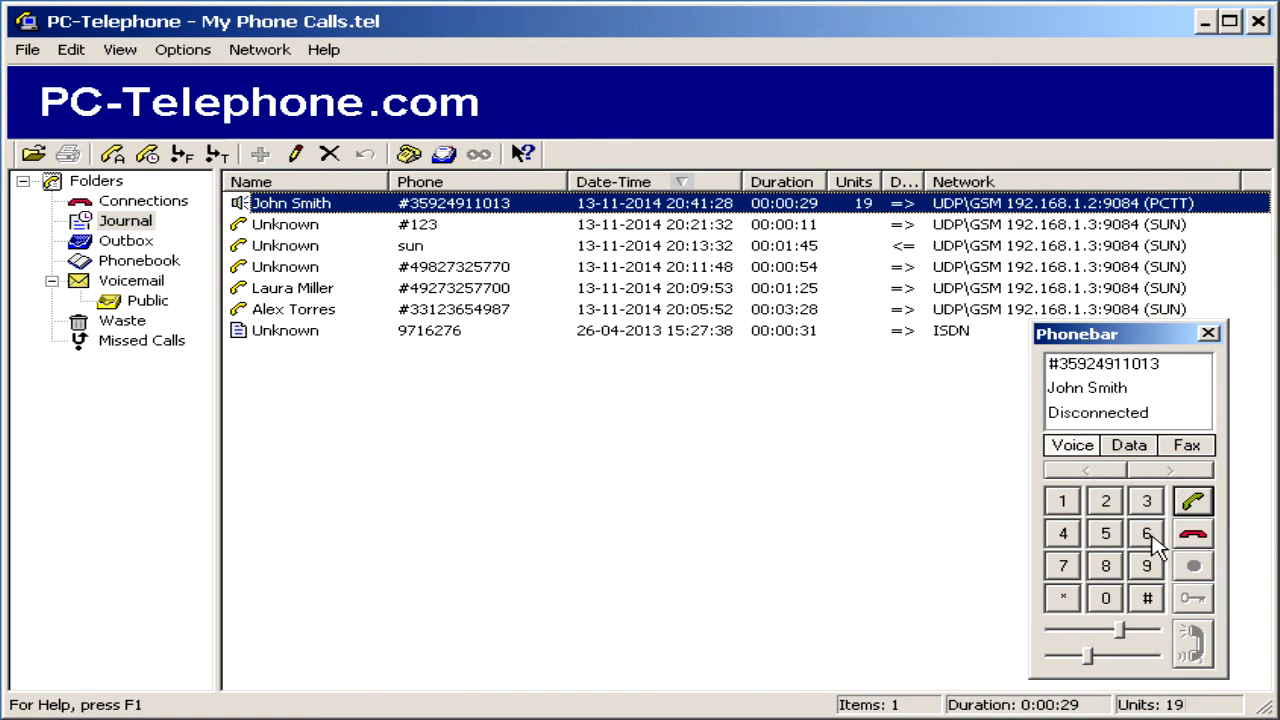
click(1208, 332)
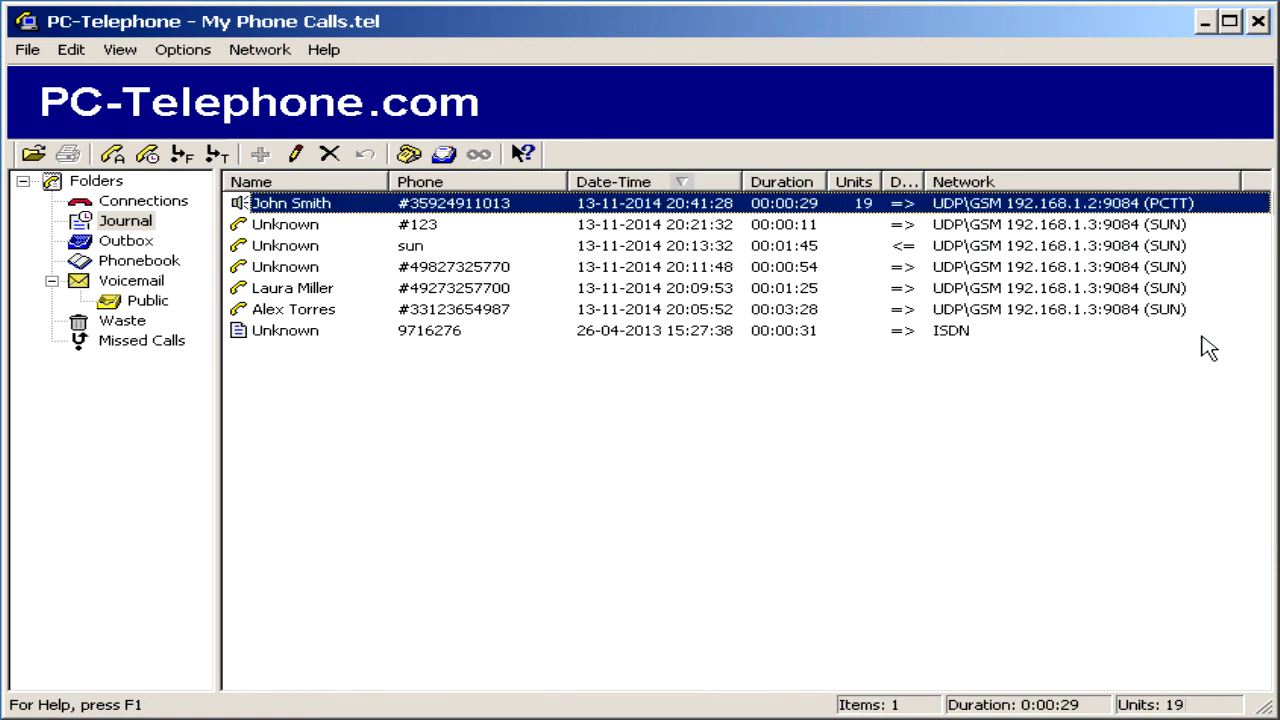